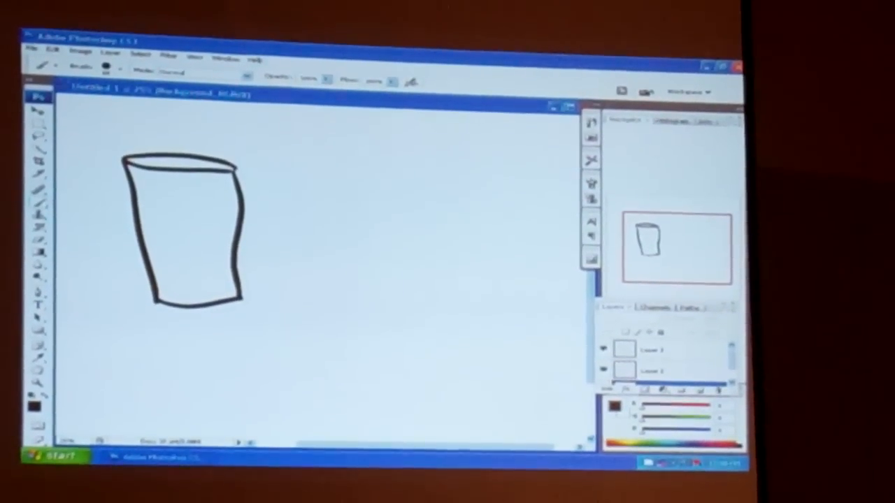
Brush a long curved arm-and-shoulder outline to the right of the cylinder.
left_click_drag(360, 130, 454, 286)
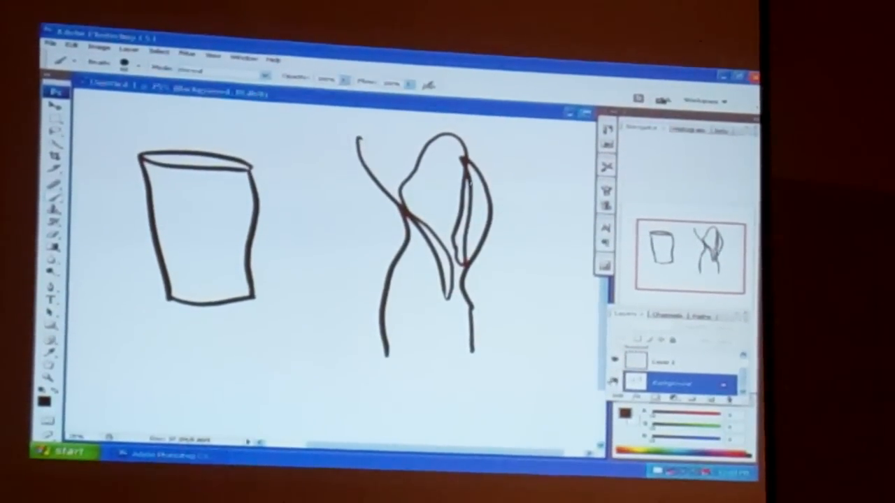
Select Layer 1 and add Layer 2 above it, leaving the canvas blank.
left_click(671, 366)
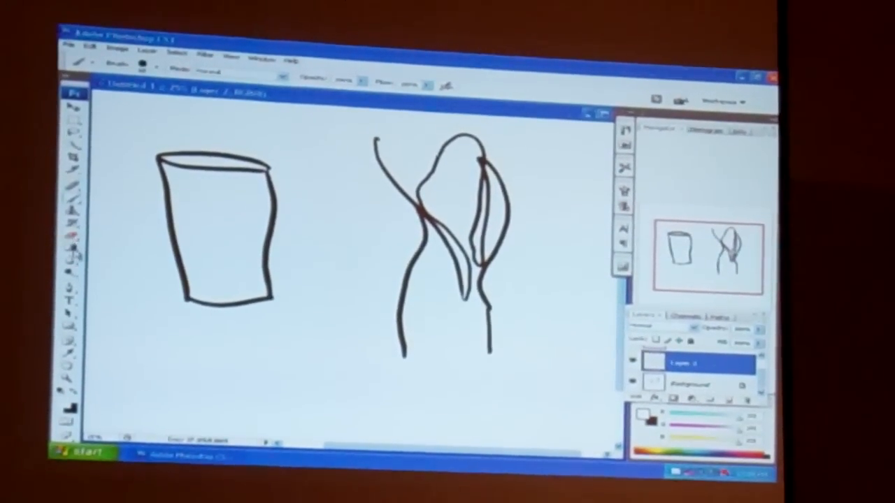
left_click(73, 255)
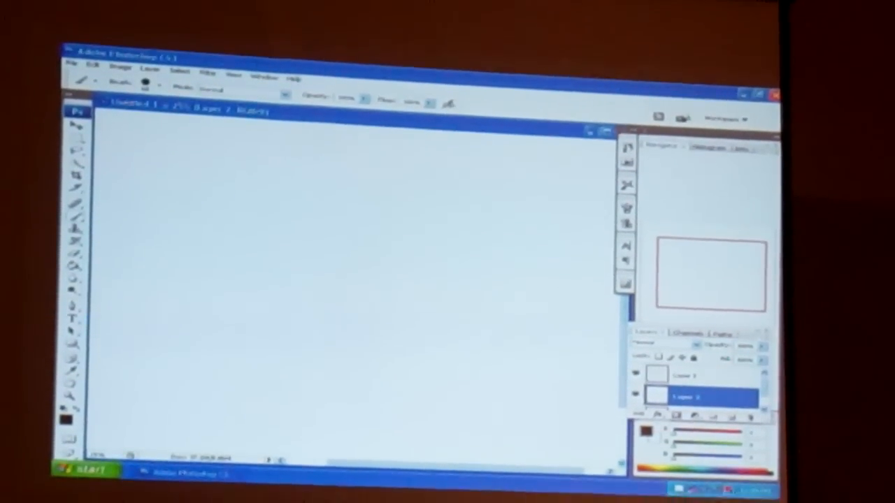
Brush the arm's cylinder outline curves near the canvas centre on Layer 2.
left_click_drag(325, 269, 377, 241)
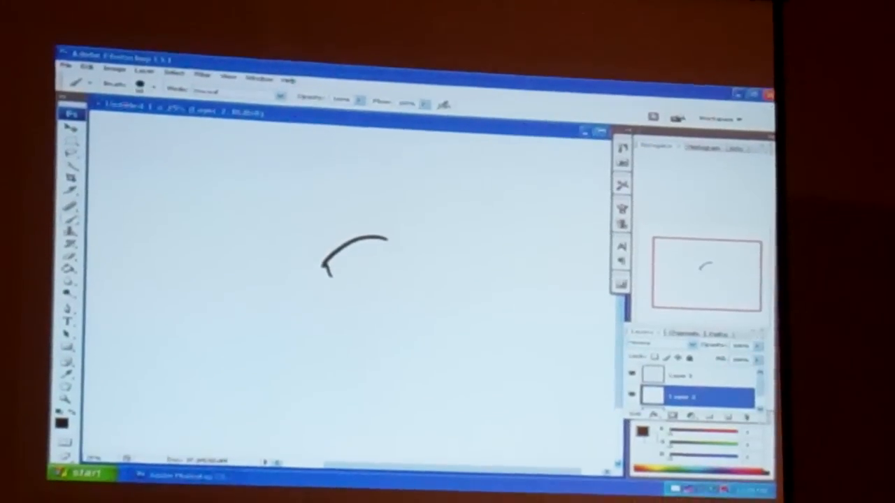
left_click_drag(370, 238, 472, 318)
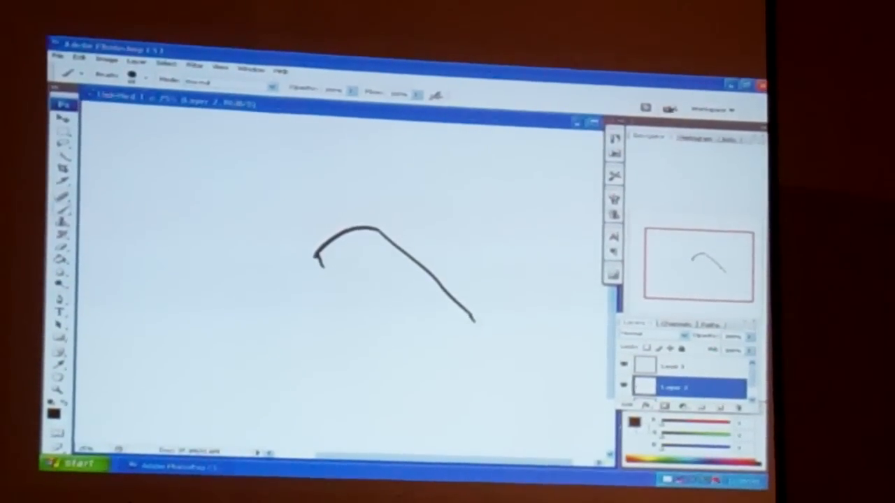
left_click_drag(472, 318, 458, 343)
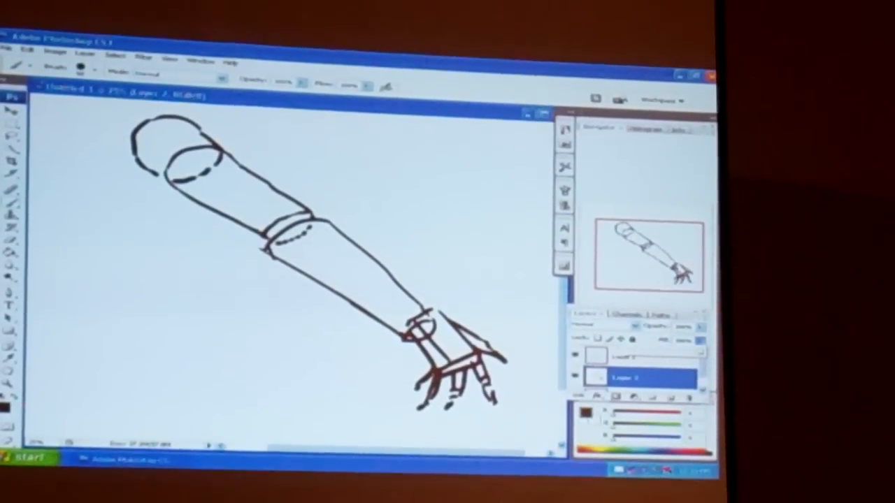
Lower Layer 2's opacity in the Layers panel to fade the arm sketch.
left_click(636, 353)
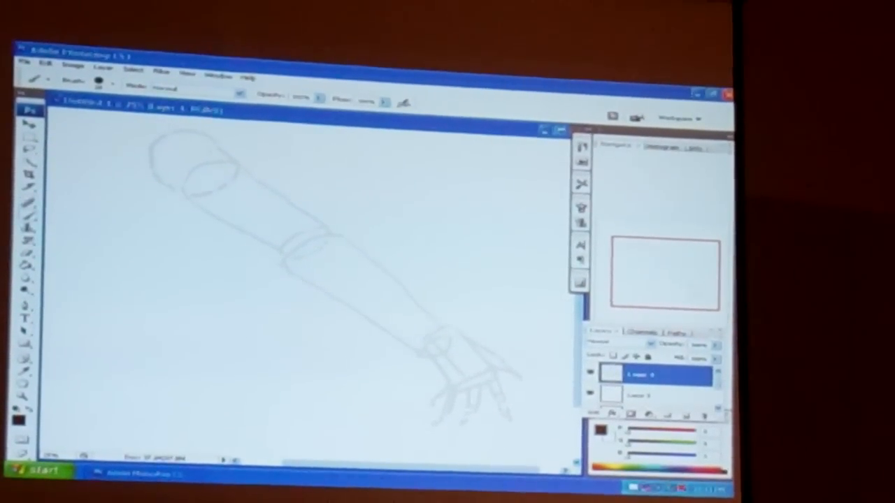
left_click_drag(168, 132, 244, 185)
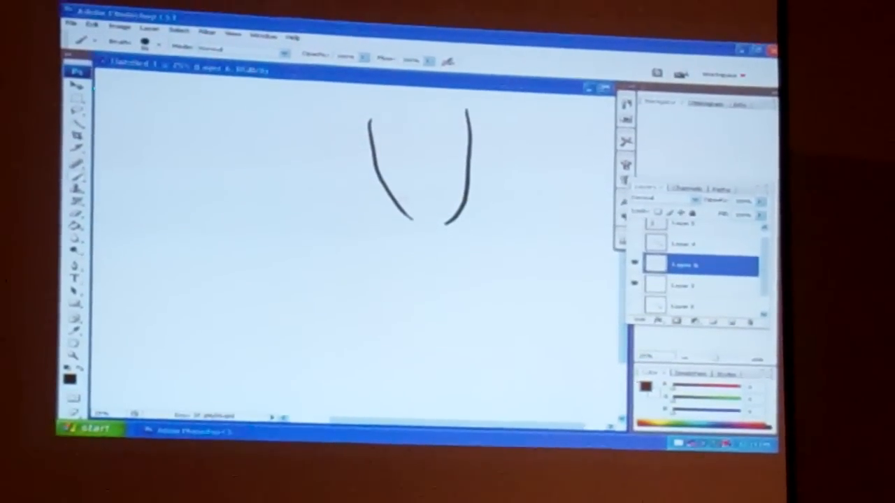
Extend the two curved lines downward with inward hooks that nearly meet.
left_click_drag(406, 203, 437, 237)
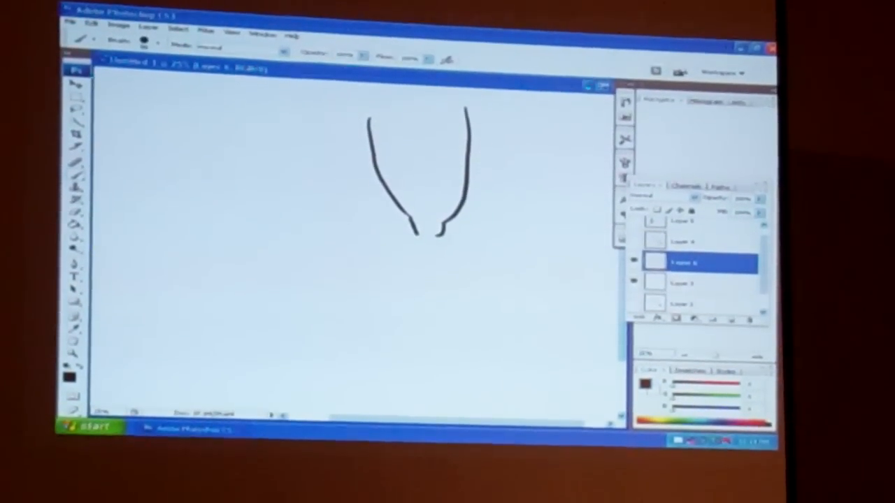